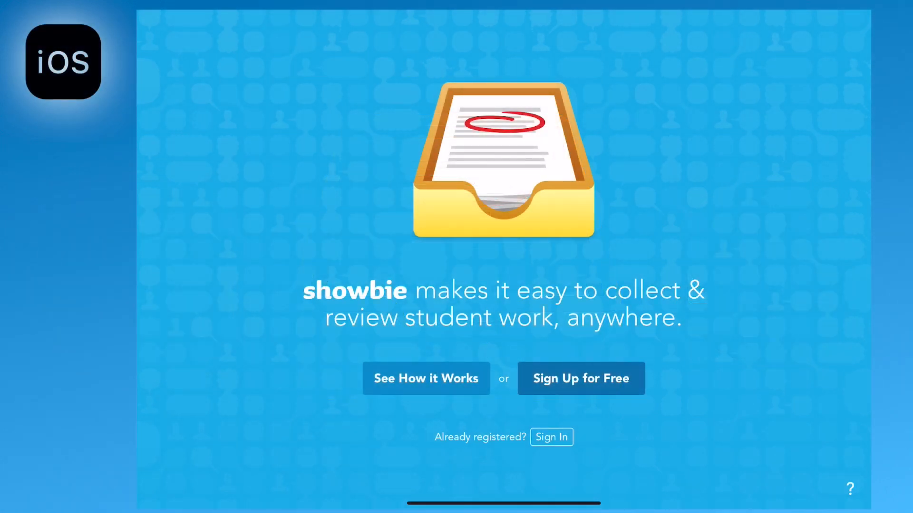
# Open the Sign In form from the 'Already registered?' link
pyautogui.click(550, 437)
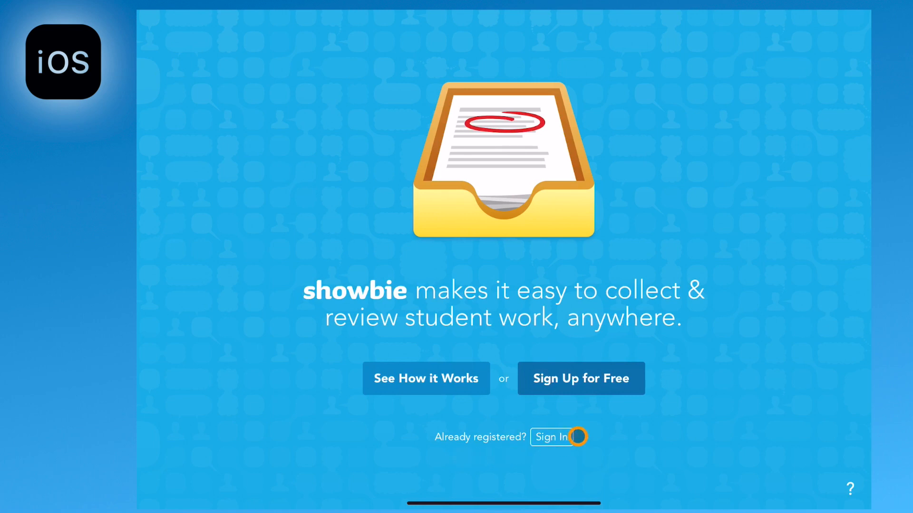
pyautogui.click(553, 438)
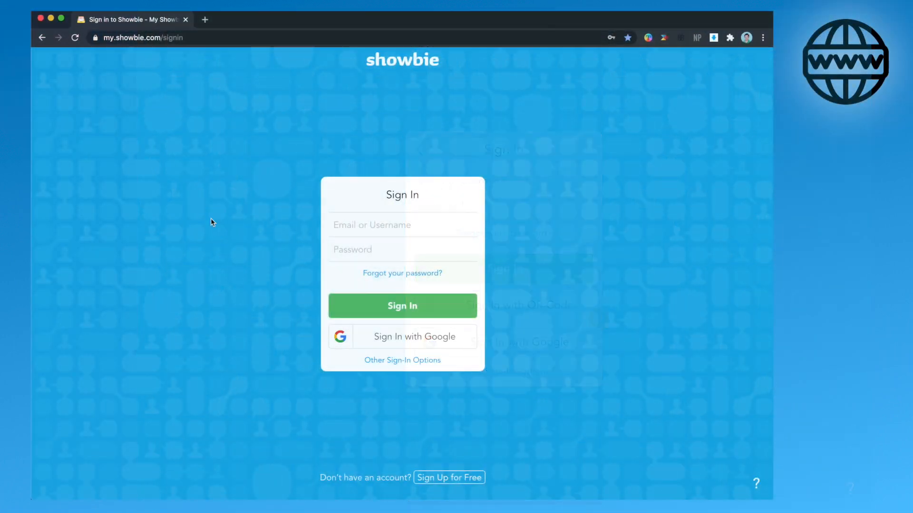
pyautogui.moveTo(182, 205)
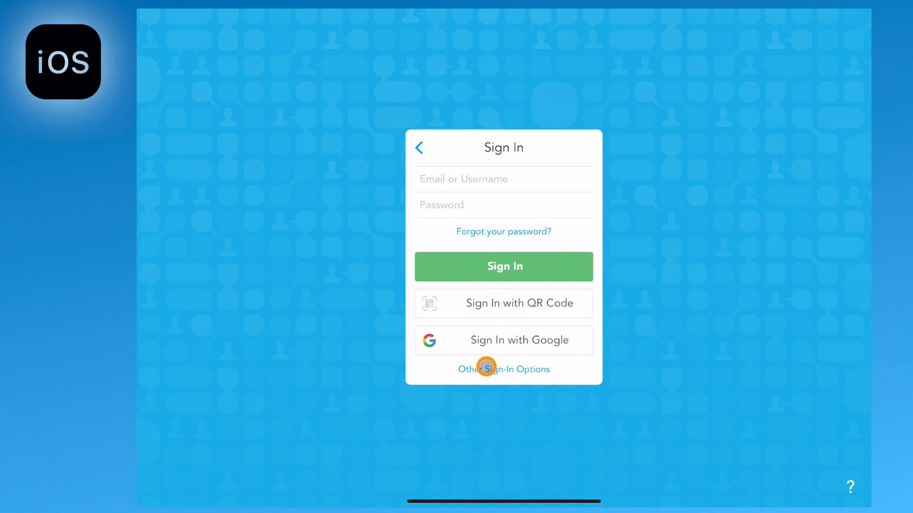
# Sign in with the teacher's email and password to reach the empty classes welcome page
pyautogui.click(503, 369)
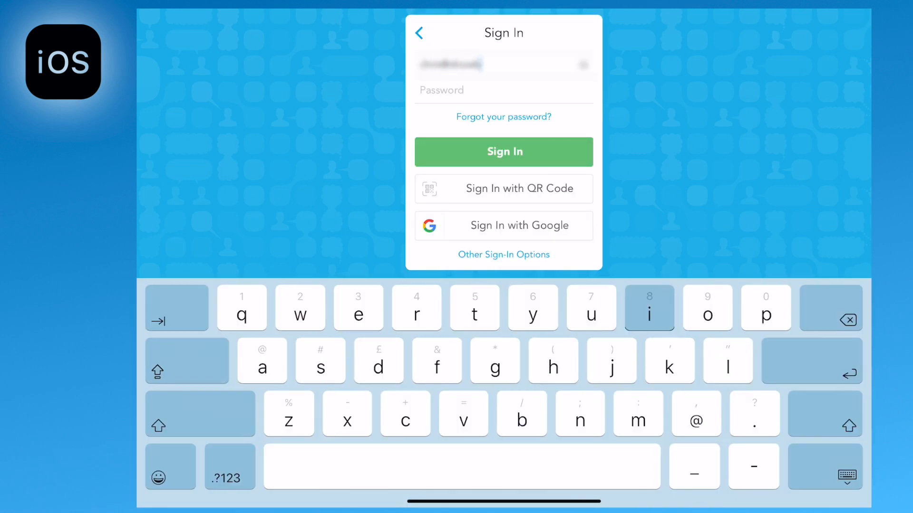
pyautogui.click(503, 152)
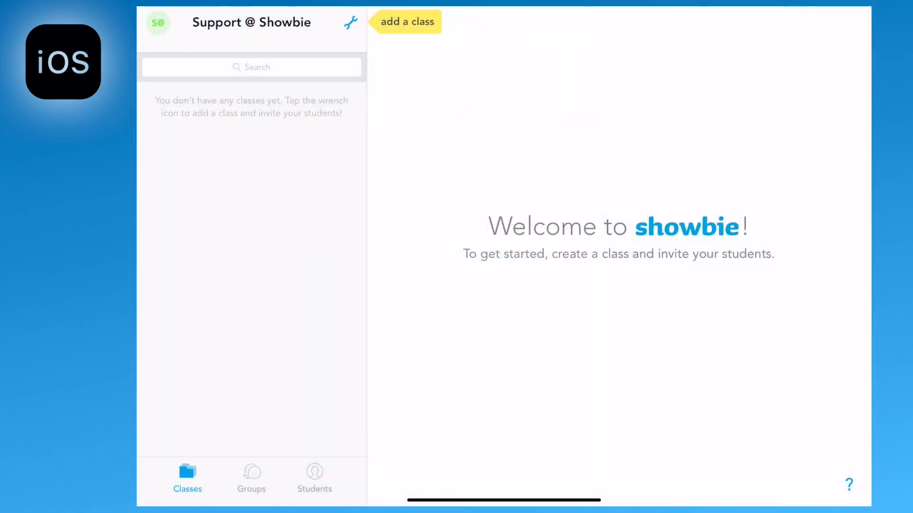